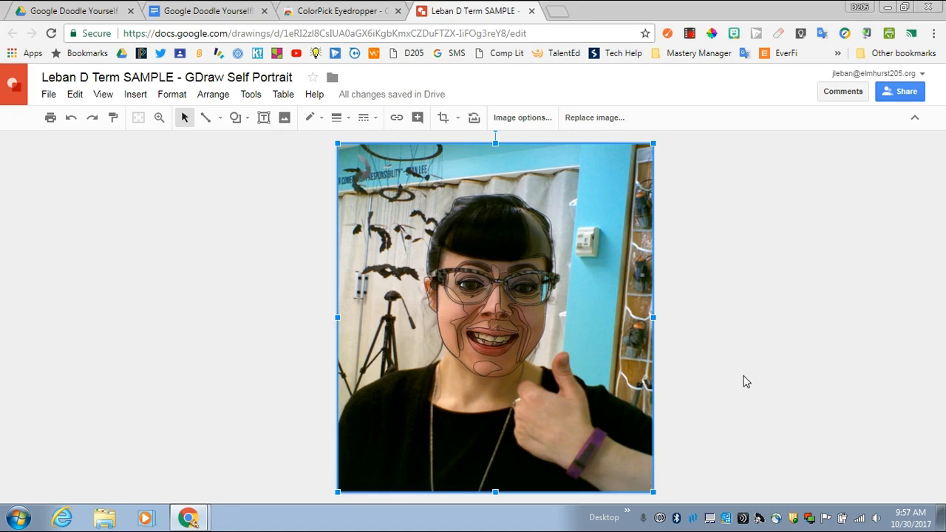
mouse_move(750, 277)
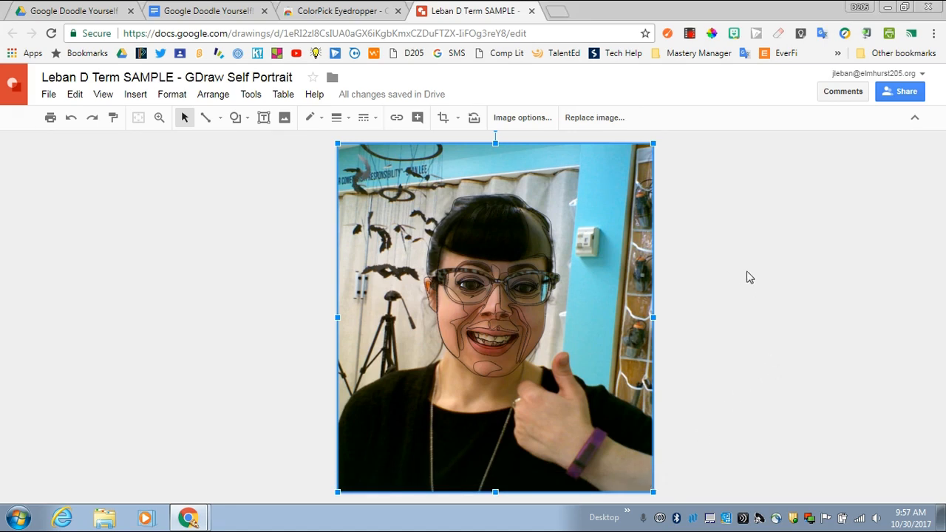
mouse_move(432, 185)
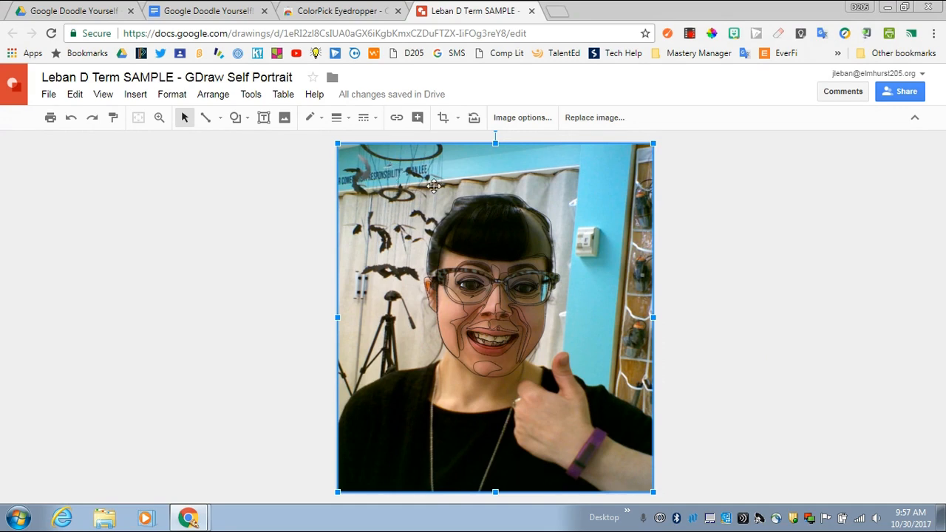
mouse_move(590, 184)
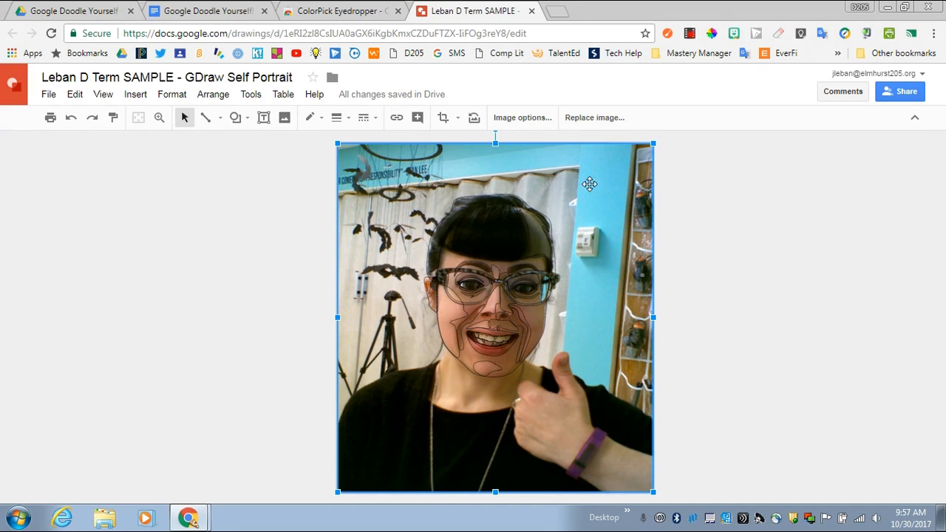
Step: Preview the traced outlines without the photo, restore it, and zoom in on the face
key(Delete)
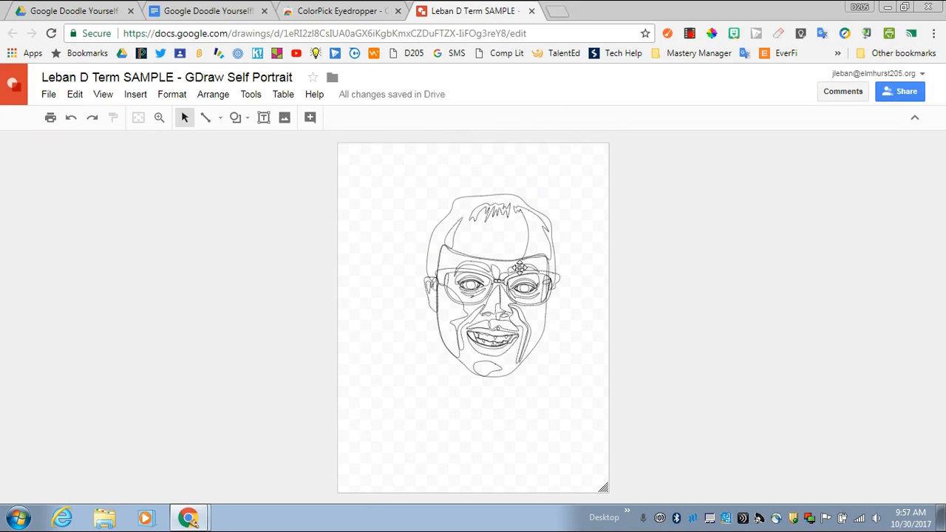
mouse_move(171, 122)
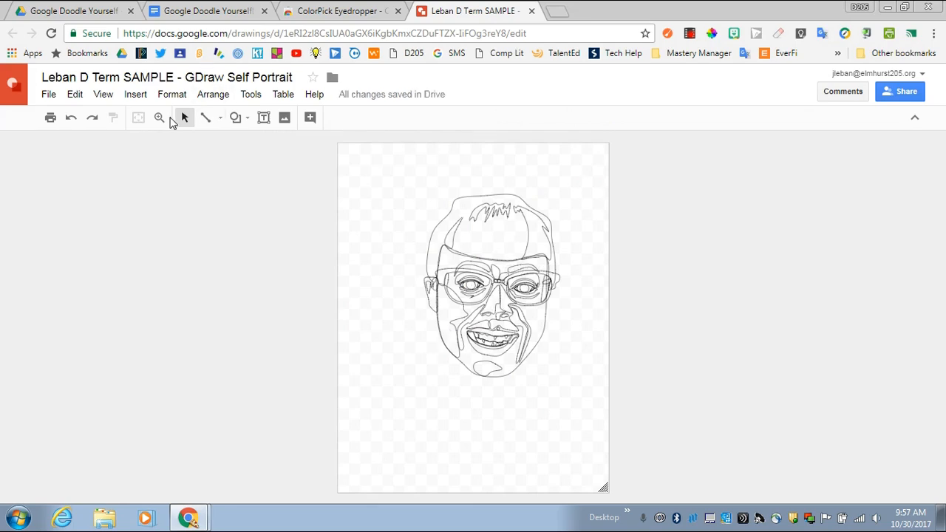
click(159, 117)
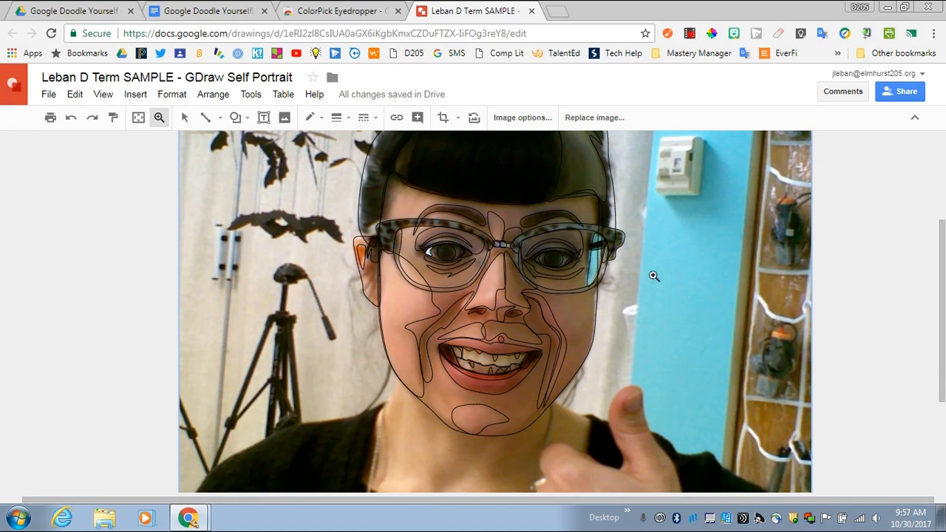
mouse_move(492, 247)
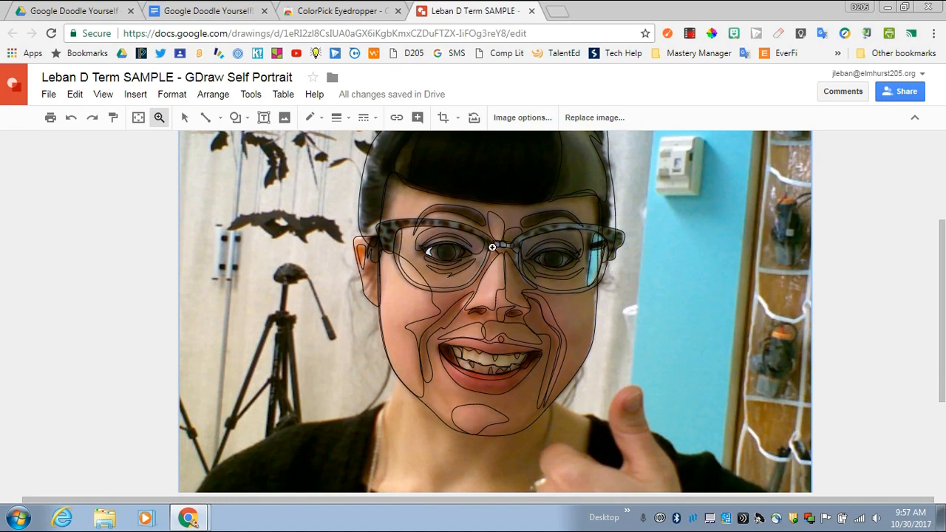
mouse_move(483, 165)
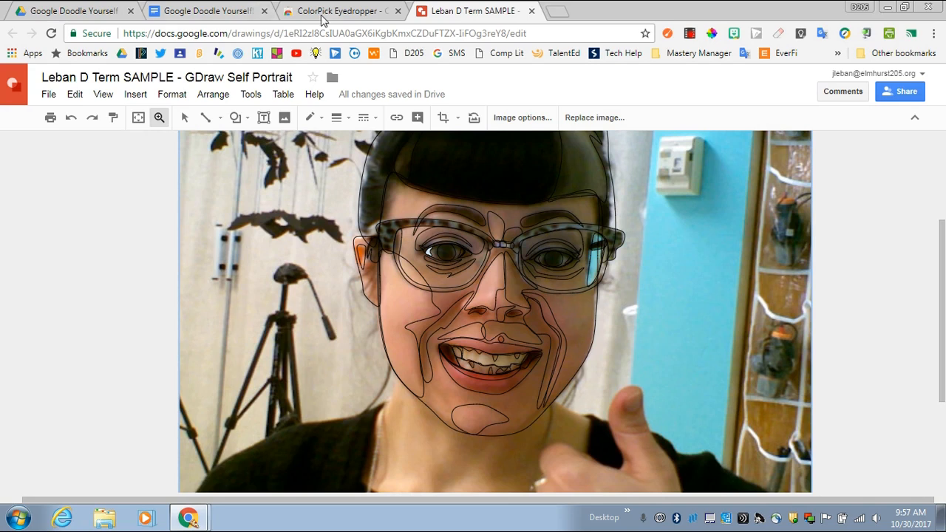
Step: Confirm ColorPick Eyedropper is added to Chrome, activate it, and return to the drawing
click(338, 11)
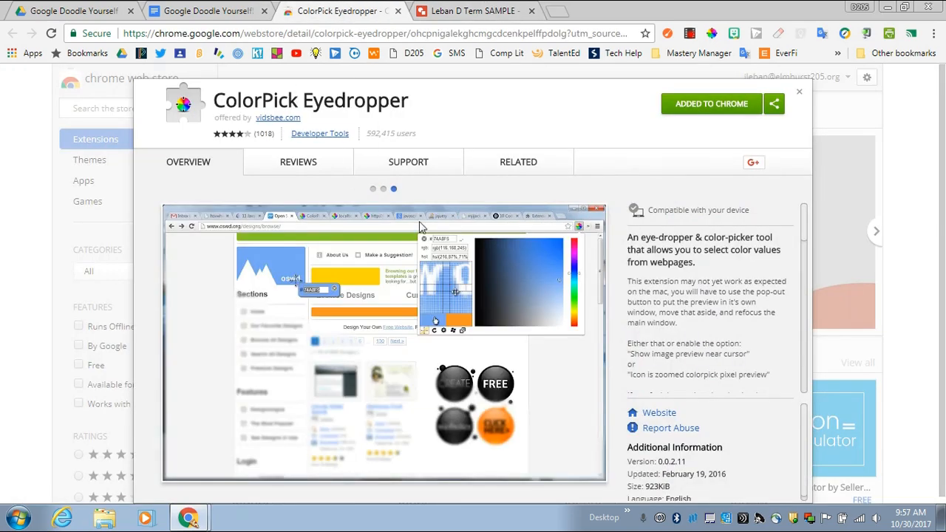
mouse_move(715, 111)
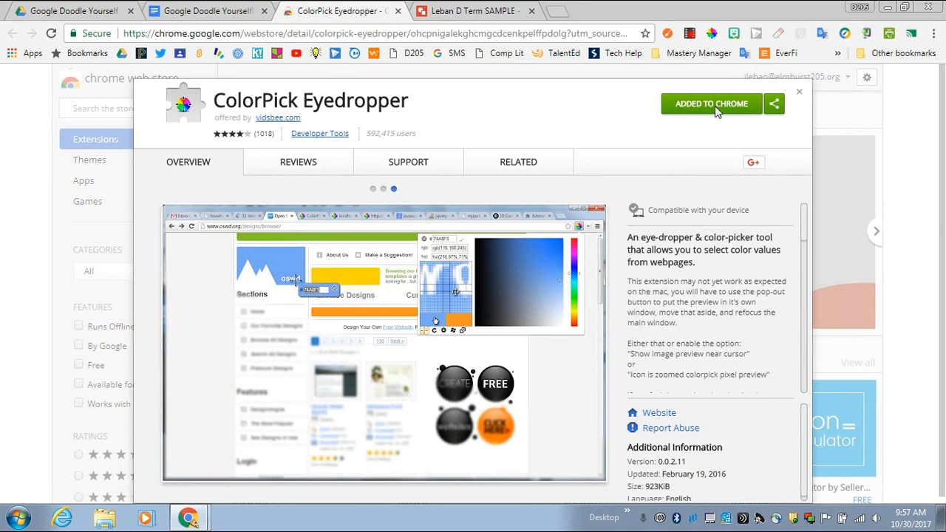
mouse_move(724, 112)
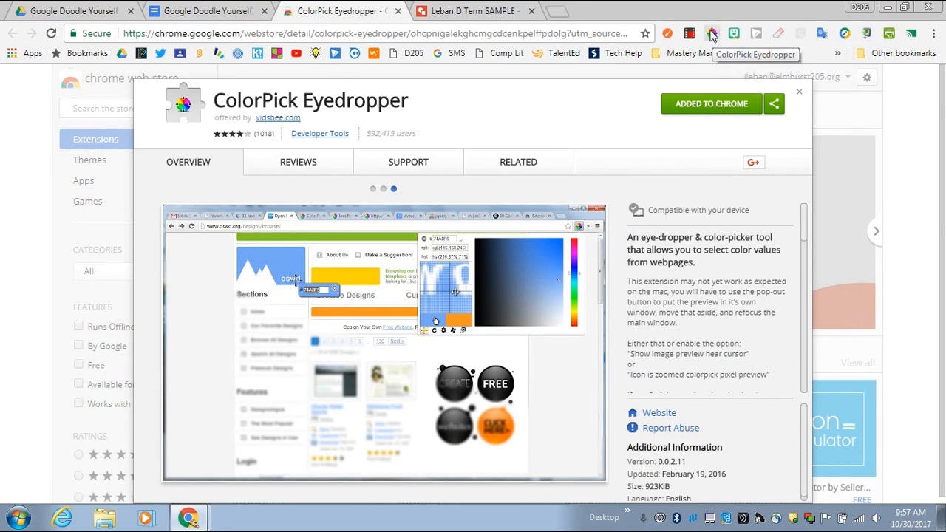
click(373, 189)
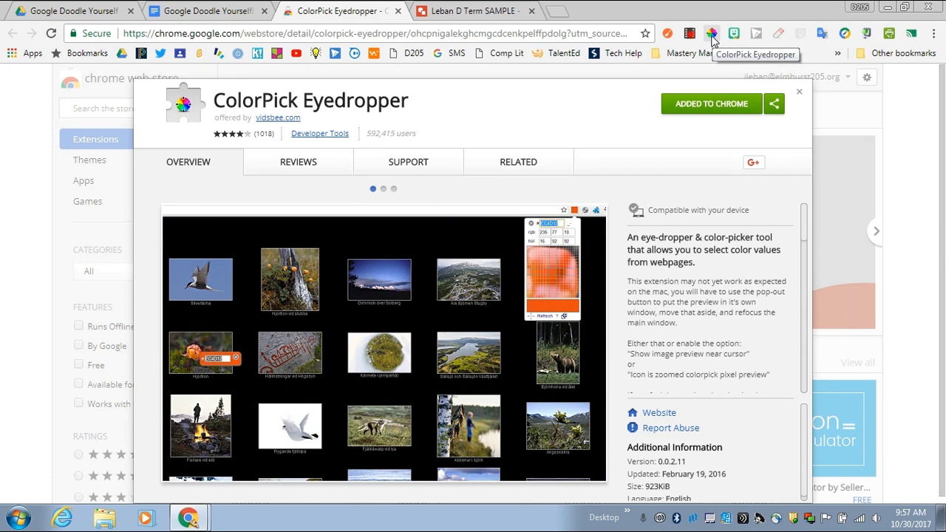
click(473, 10)
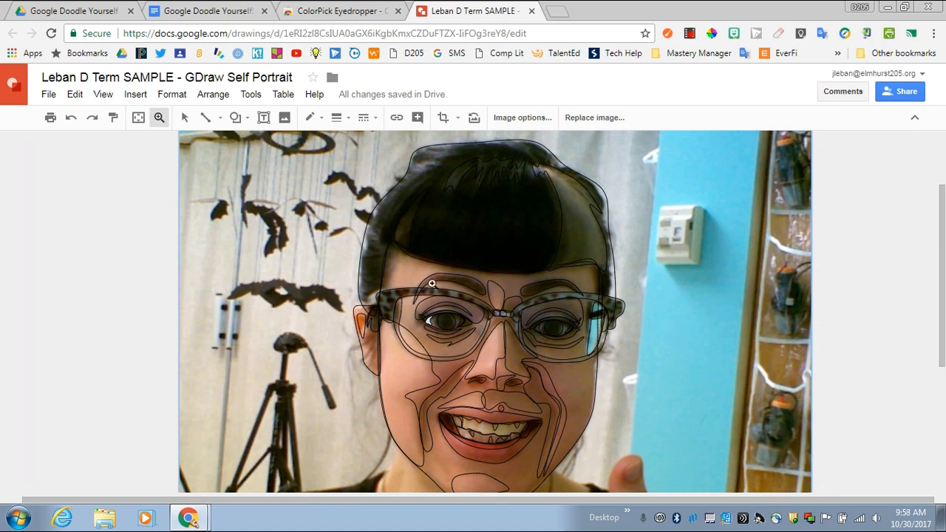
mouse_move(657, 257)
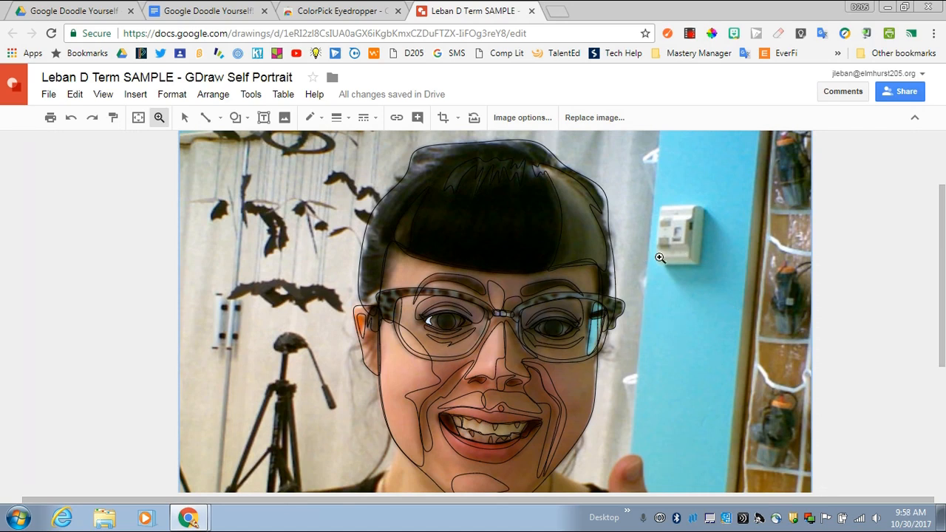
mouse_move(585, 291)
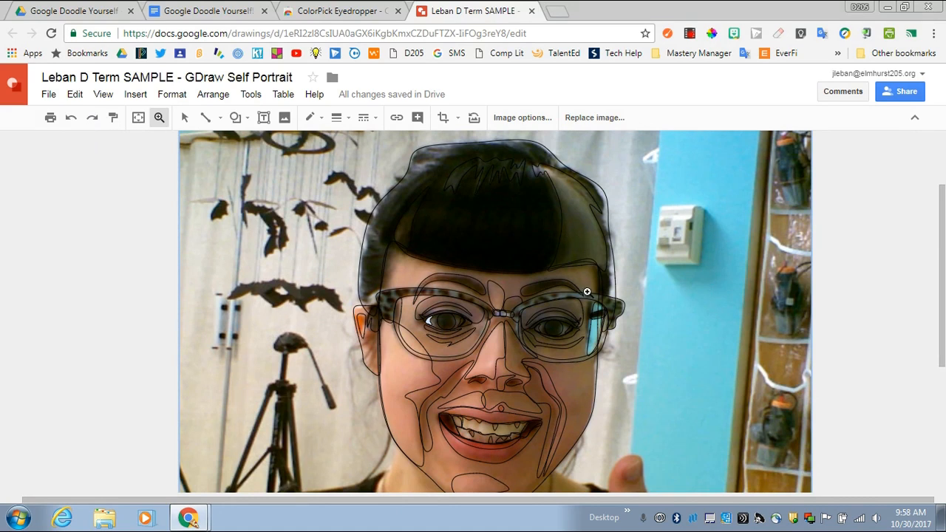
mouse_move(541, 304)
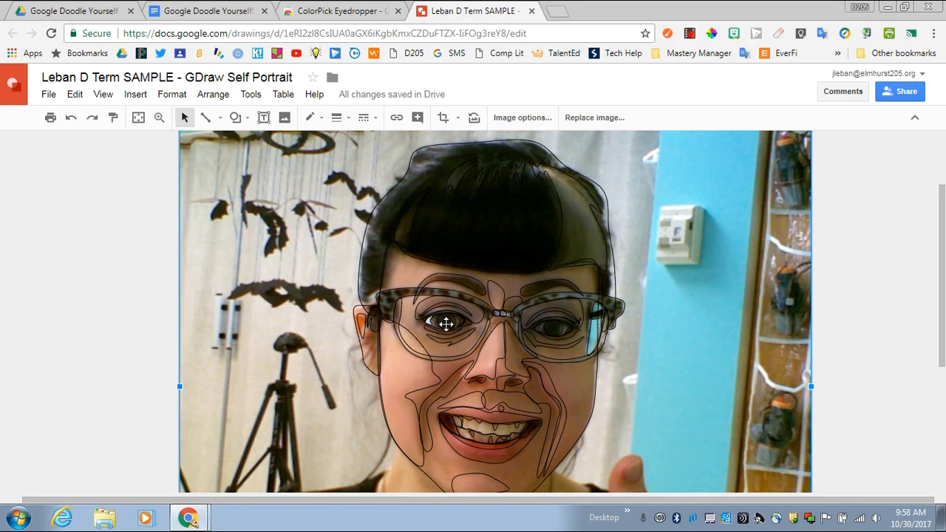
Step: Select the traced left-eye shape and start the ColorPick eyedropper
click(445, 322)
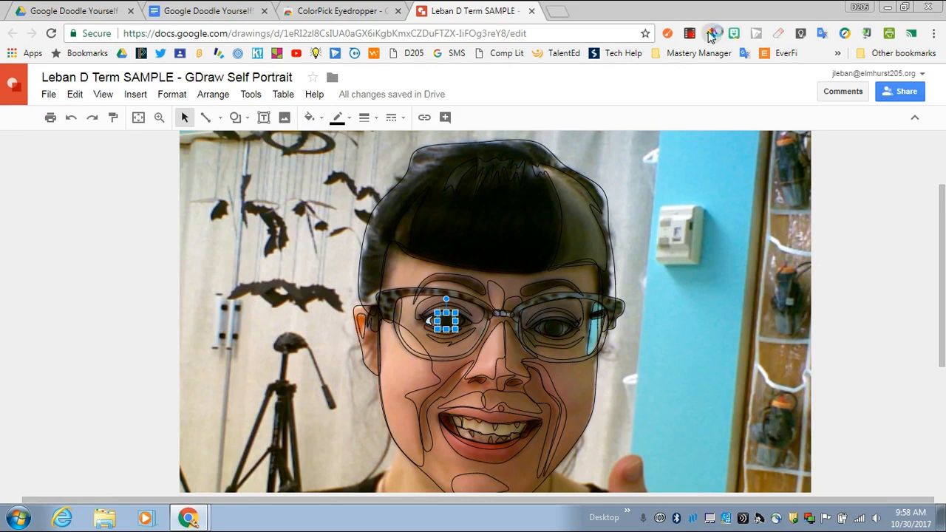
click(712, 33)
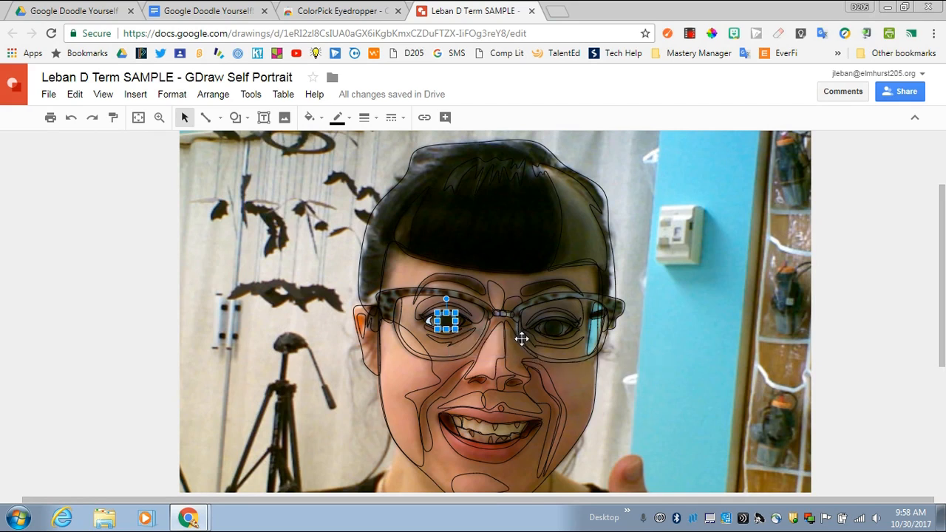
mouse_move(389, 301)
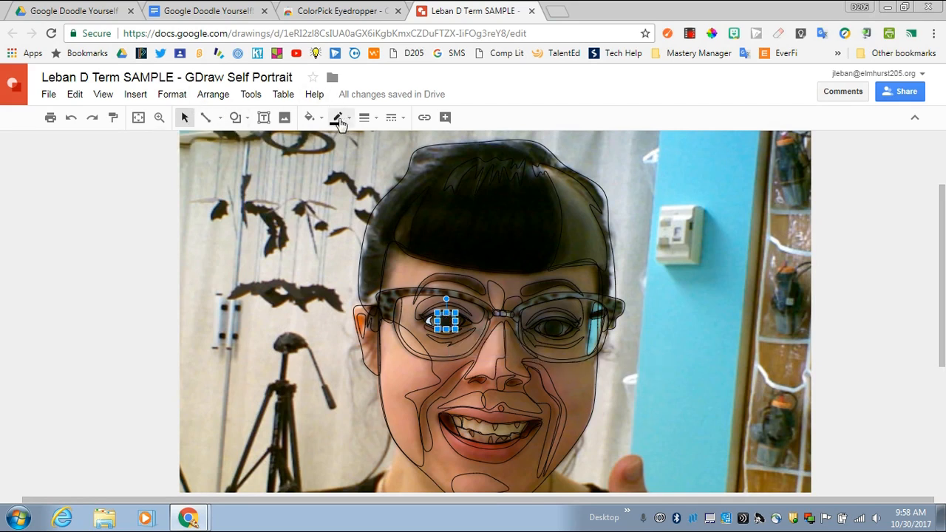
Step: Fill the left eye's pupil with custom colour #13170a, then select the face outline
click(337, 118)
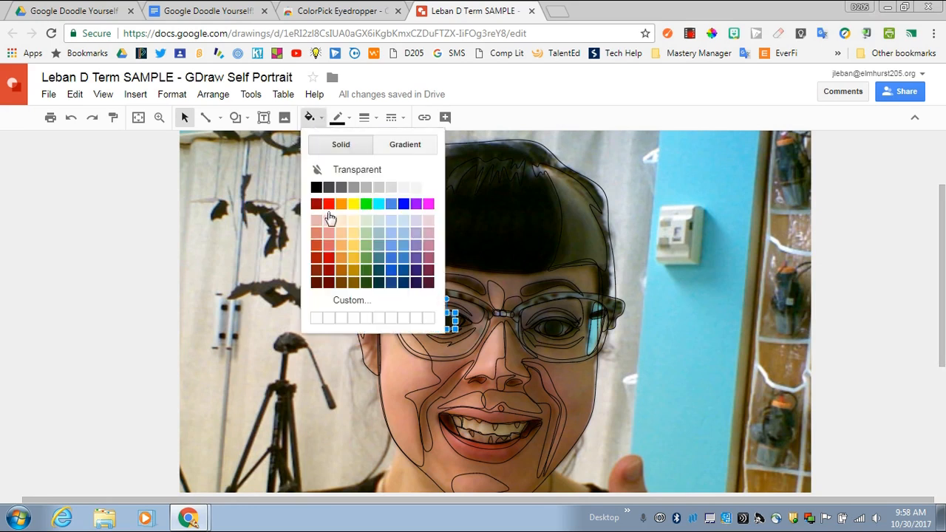
click(352, 300)
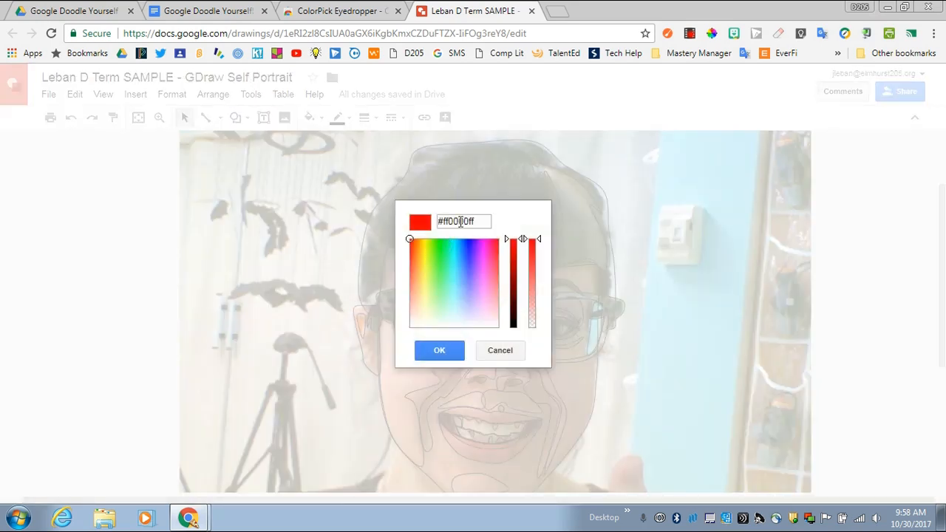
triple_click(462, 221)
text(#13170aff)
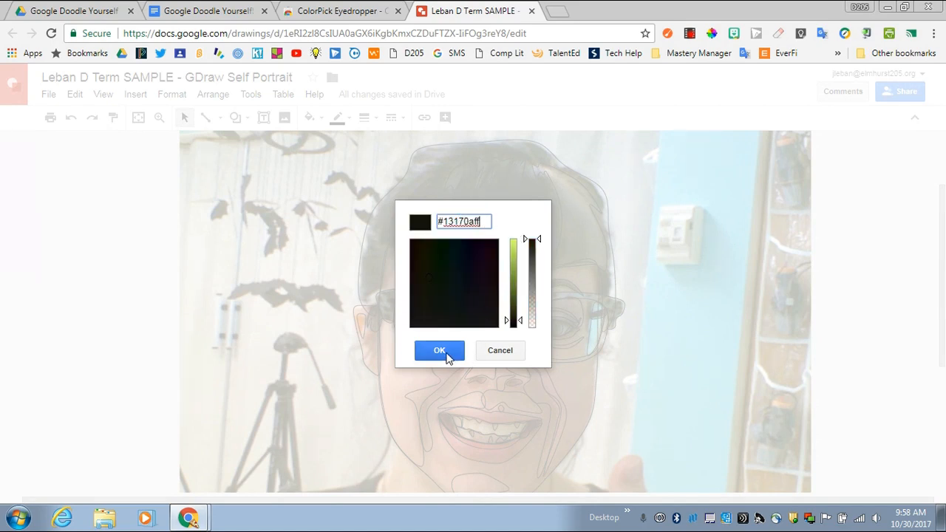
click(439, 351)
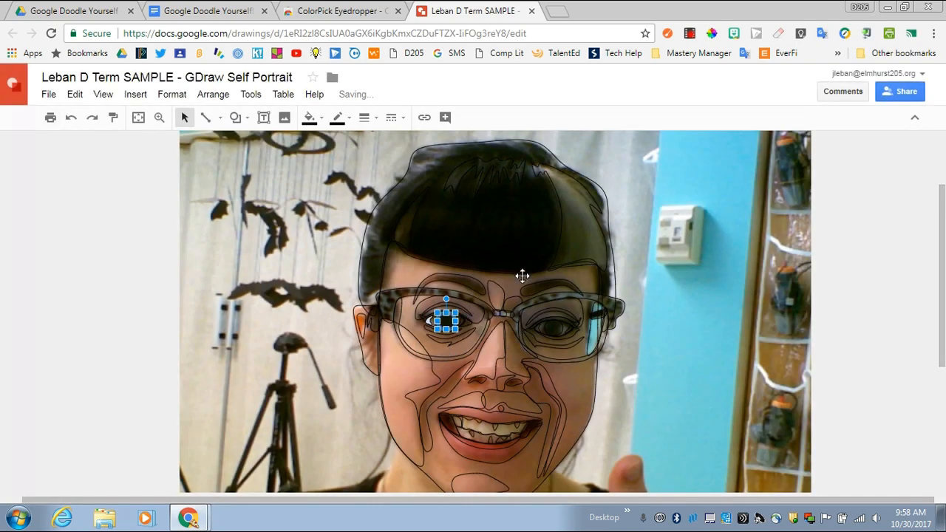
click(451, 339)
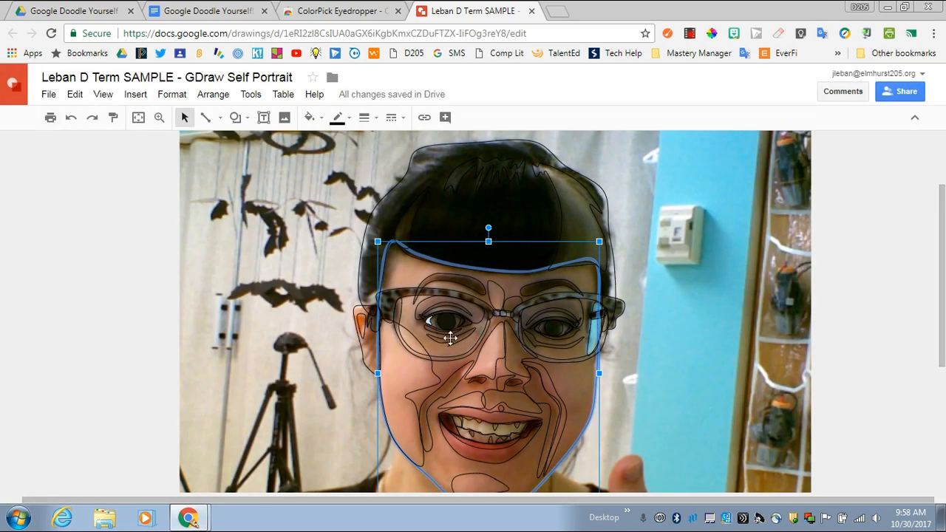
mouse_move(460, 330)
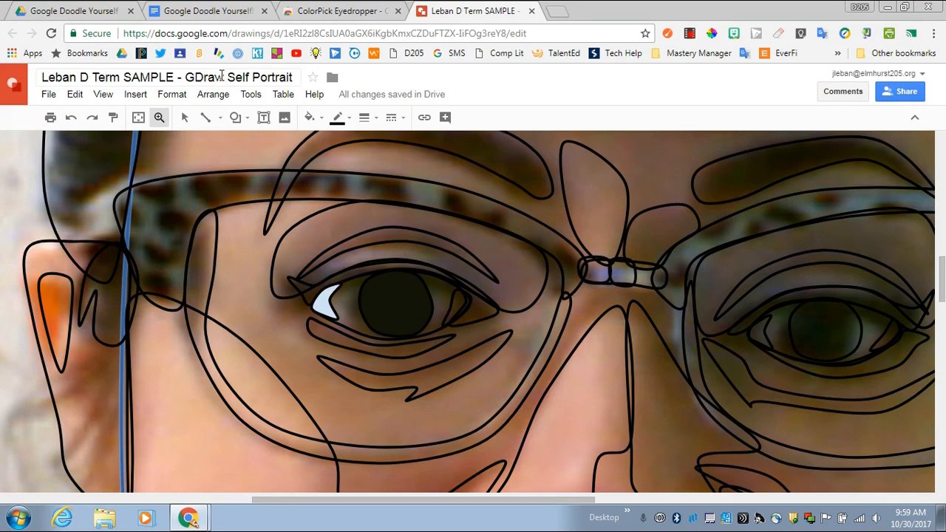
Step: Zoom in on the left eye and open, then close, the custom fill colour picker
click(456, 303)
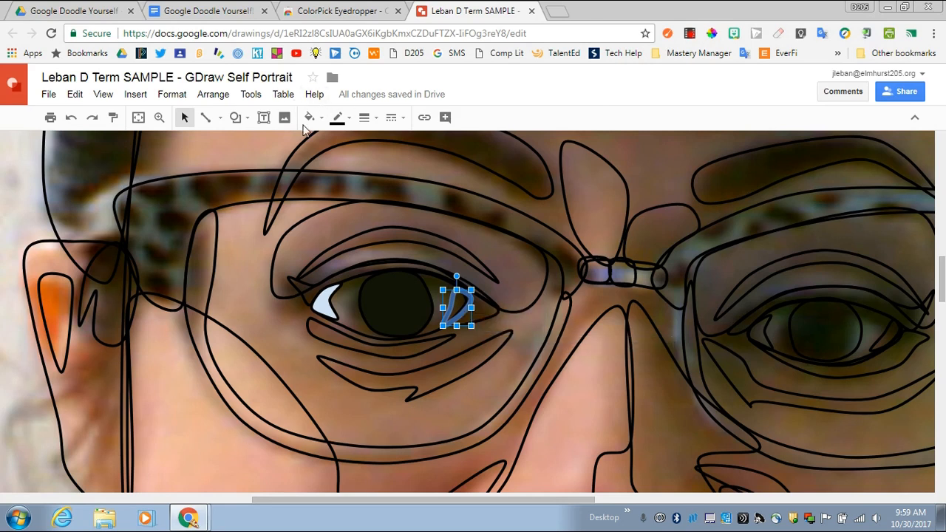
click(308, 117)
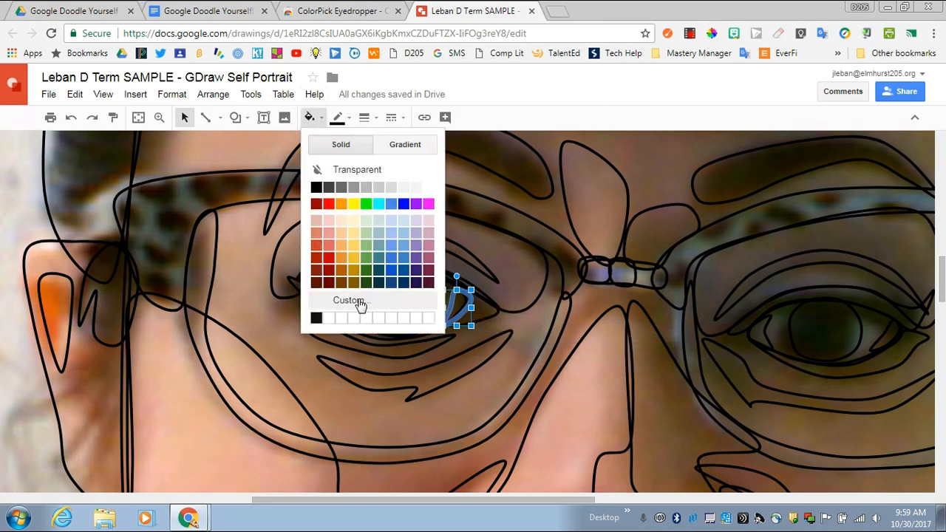
click(348, 300)
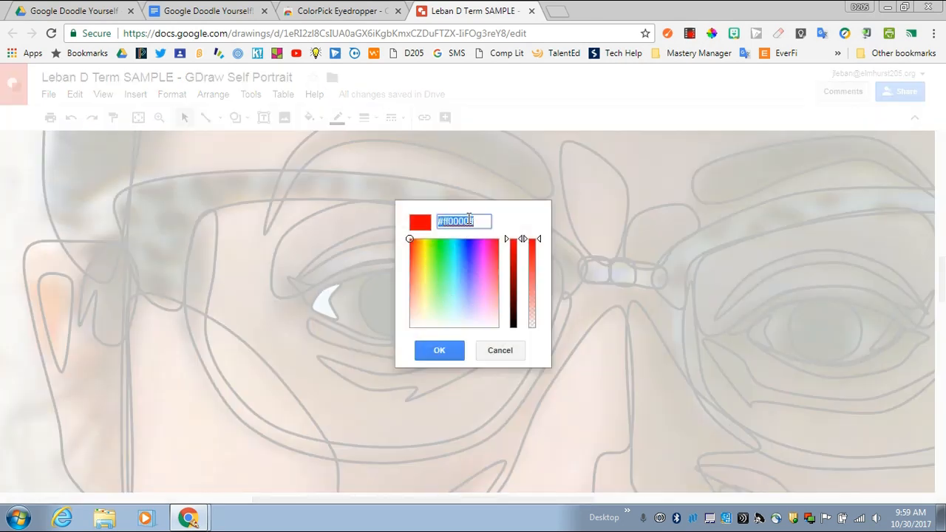
click(439, 350)
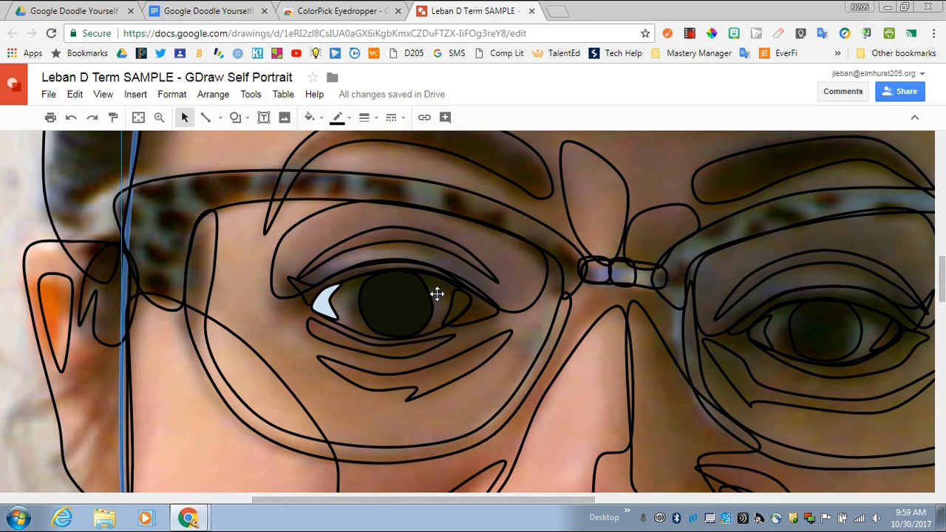
Step: Select the almond-shaped eye outline and fill it with custom colour #76685e
click(436, 299)
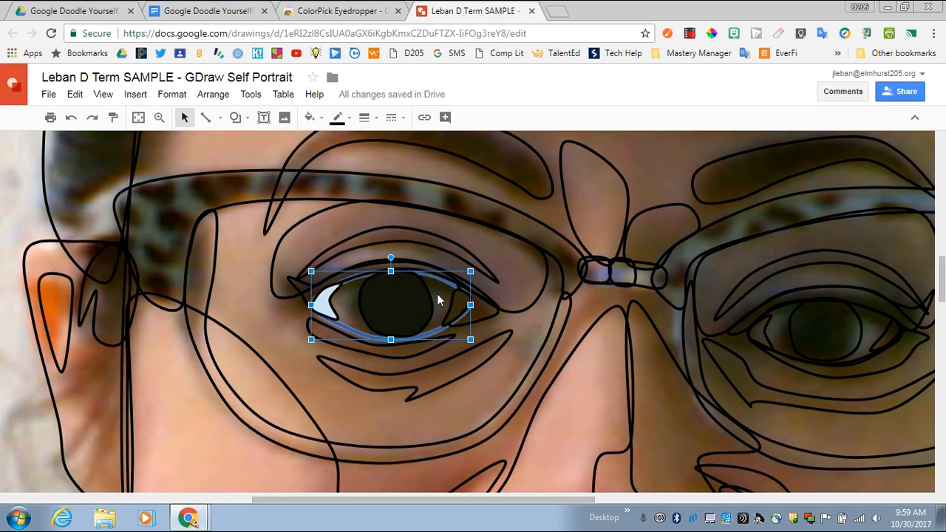
mouse_move(713, 24)
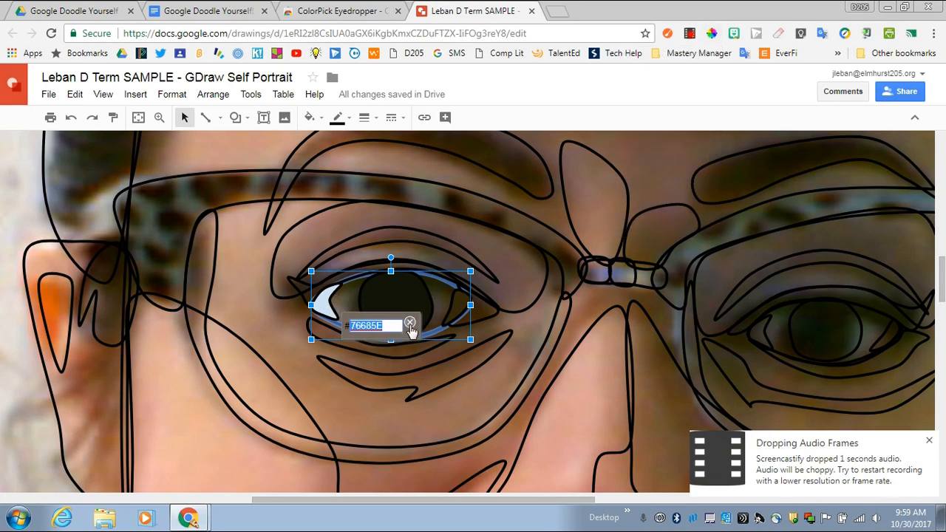
click(309, 118)
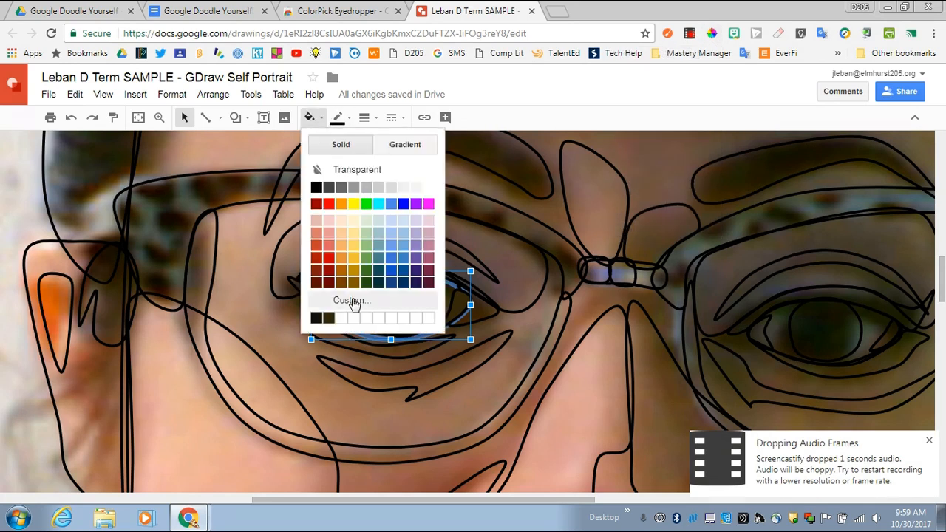
click(351, 300)
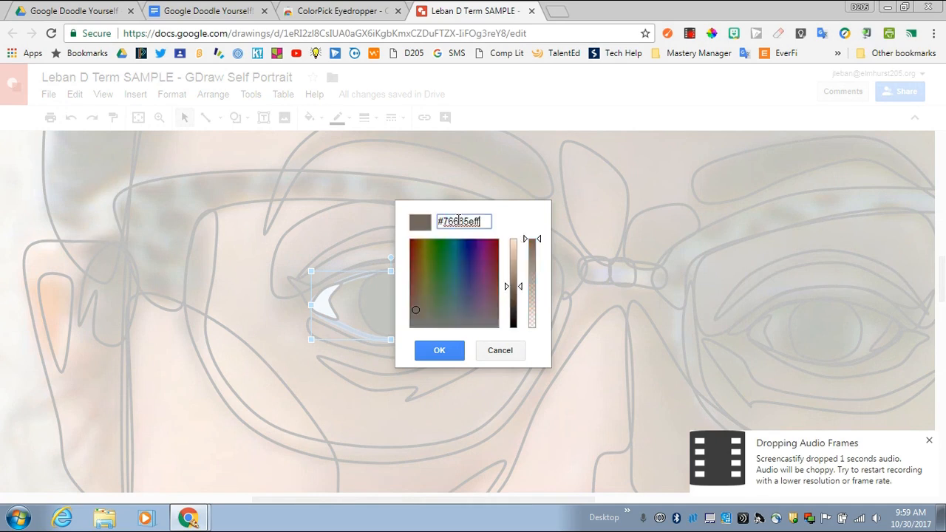
click(438, 349)
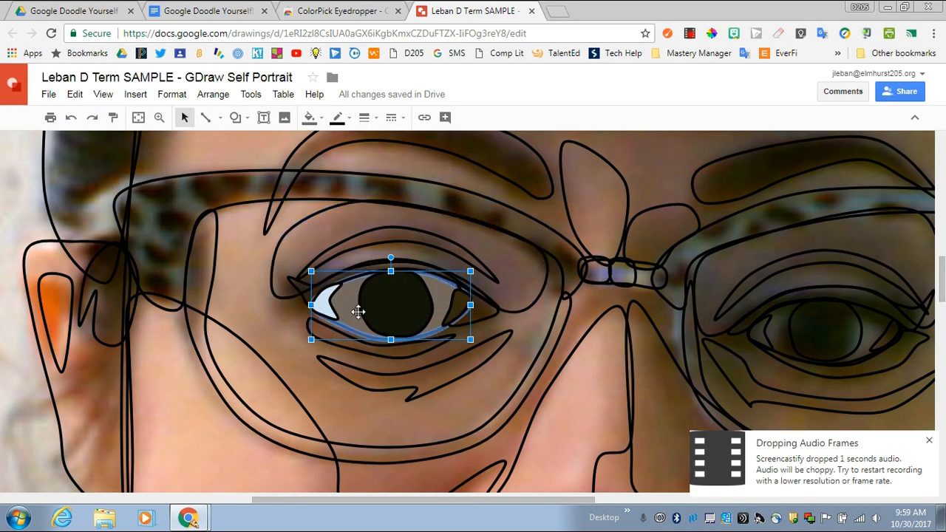
click(306, 118)
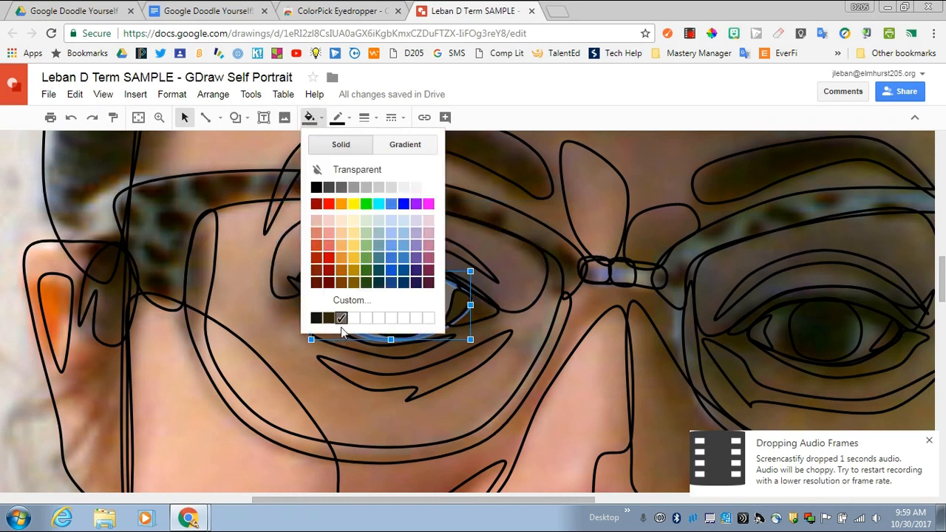
click(351, 300)
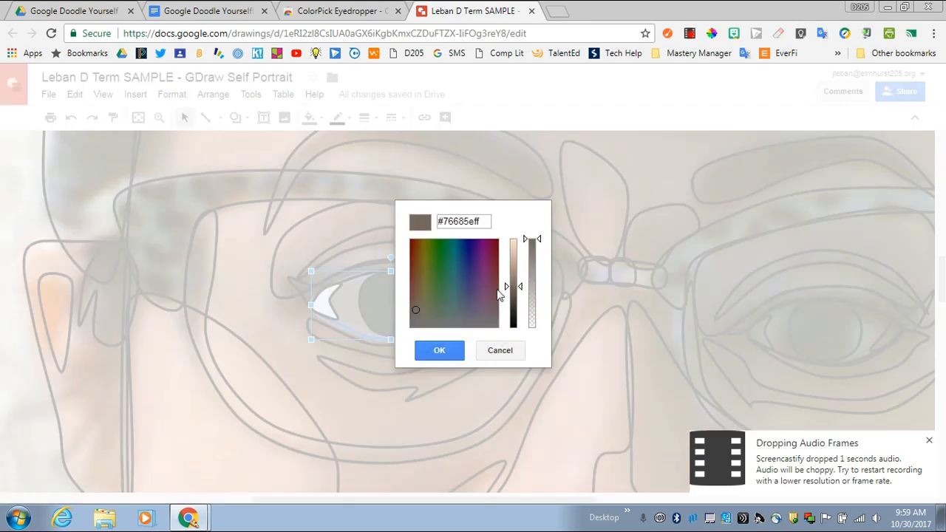
mouse_move(531, 299)
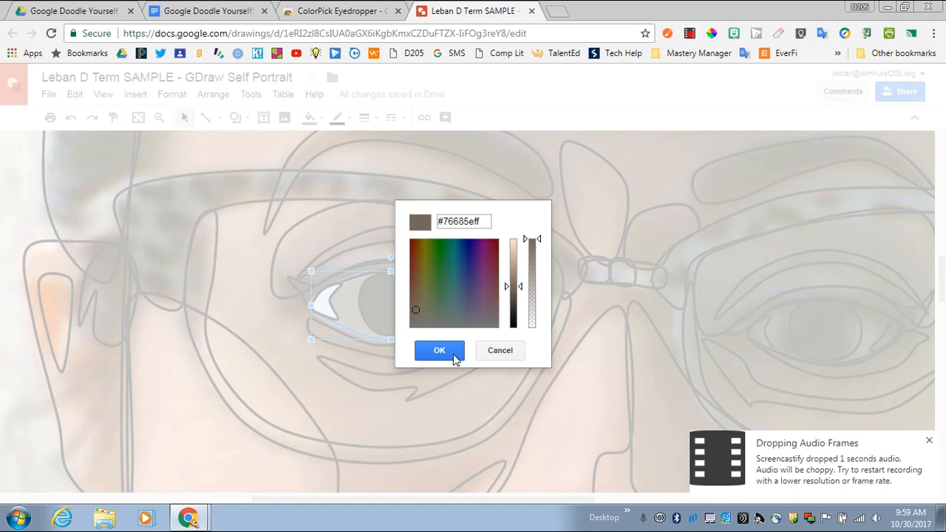
click(439, 349)
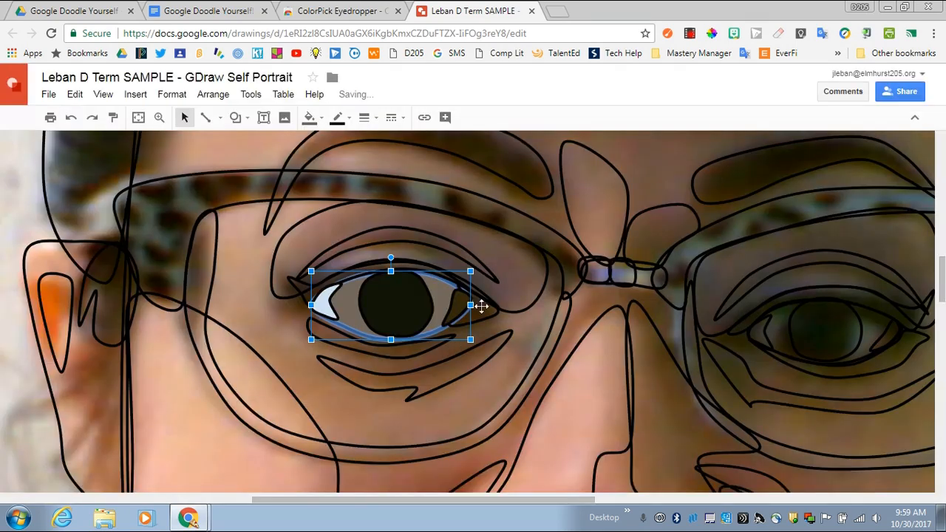
mouse_move(720, 138)
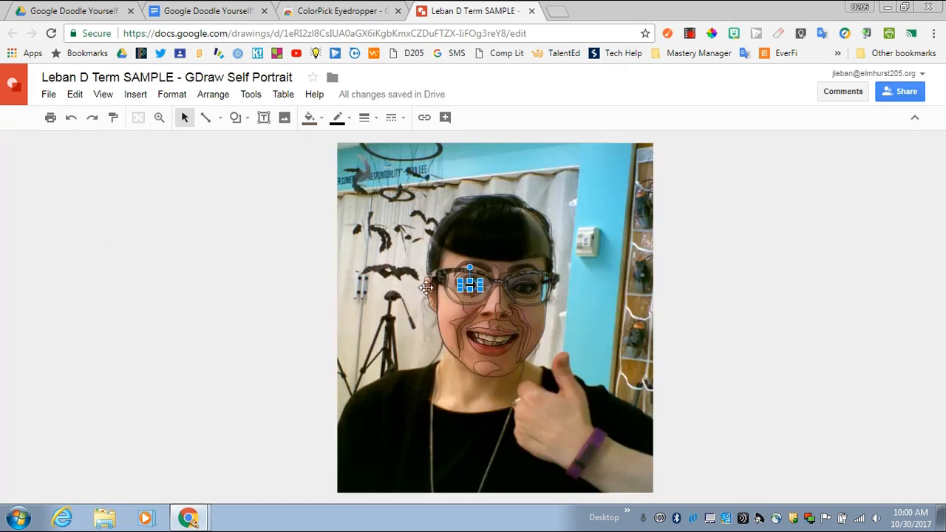
Step: Zoom out to the full portrait and select the background photo
click(494, 318)
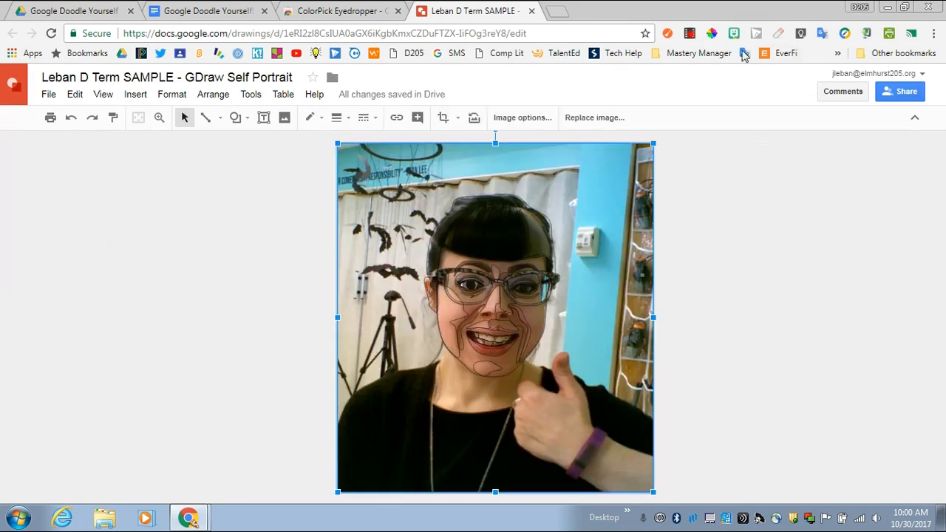